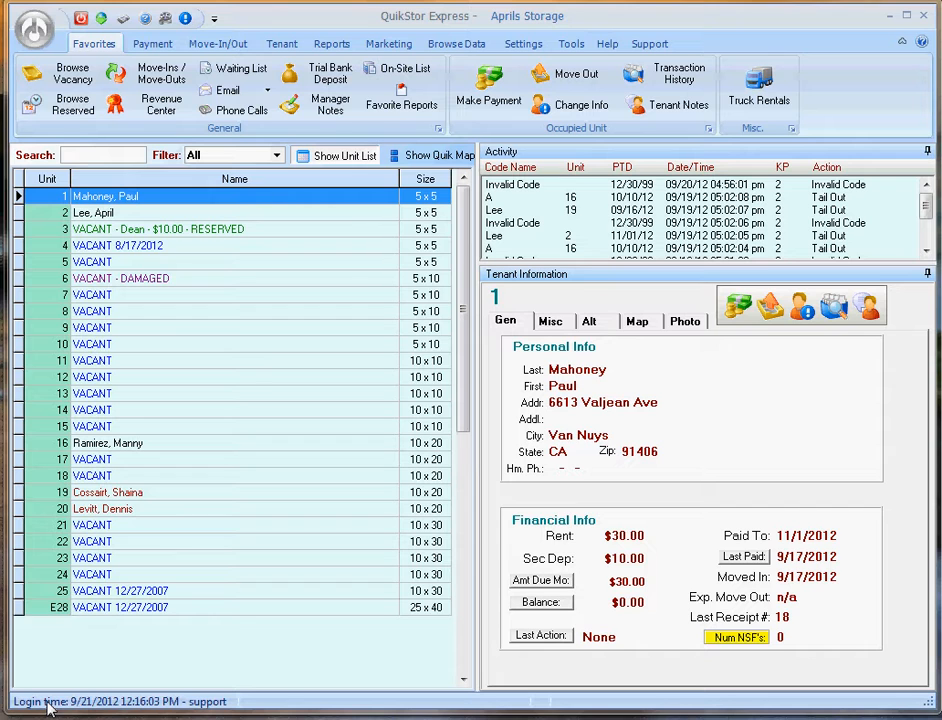
{"action": "mouse_move", "coordinate": [130, 625]}
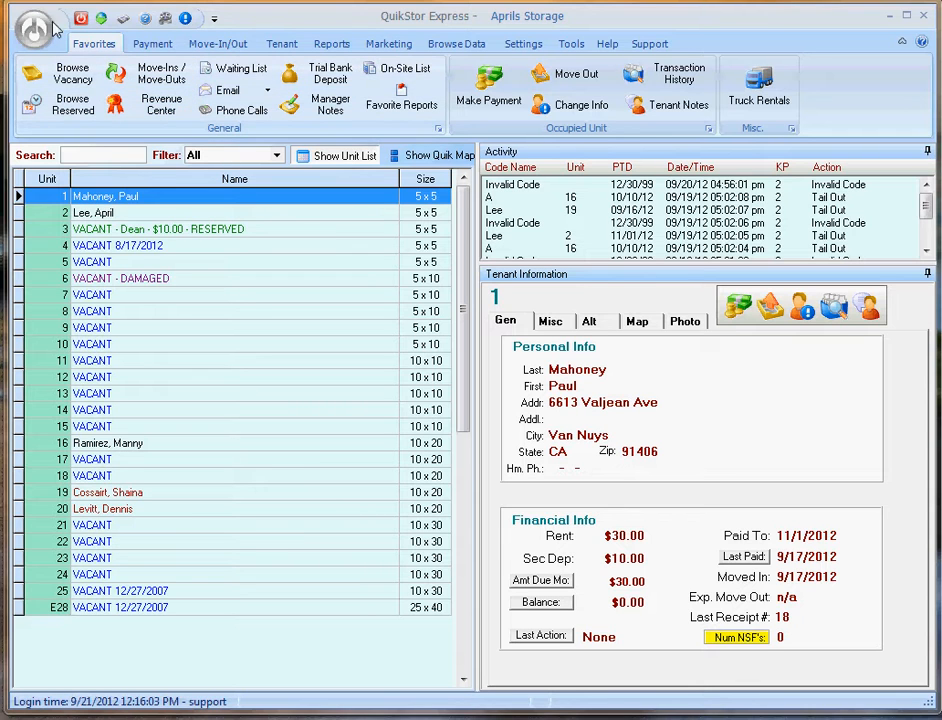
- Open Internet Setup from the application button menu
{"action": "left_click", "coordinate": [34, 27]}
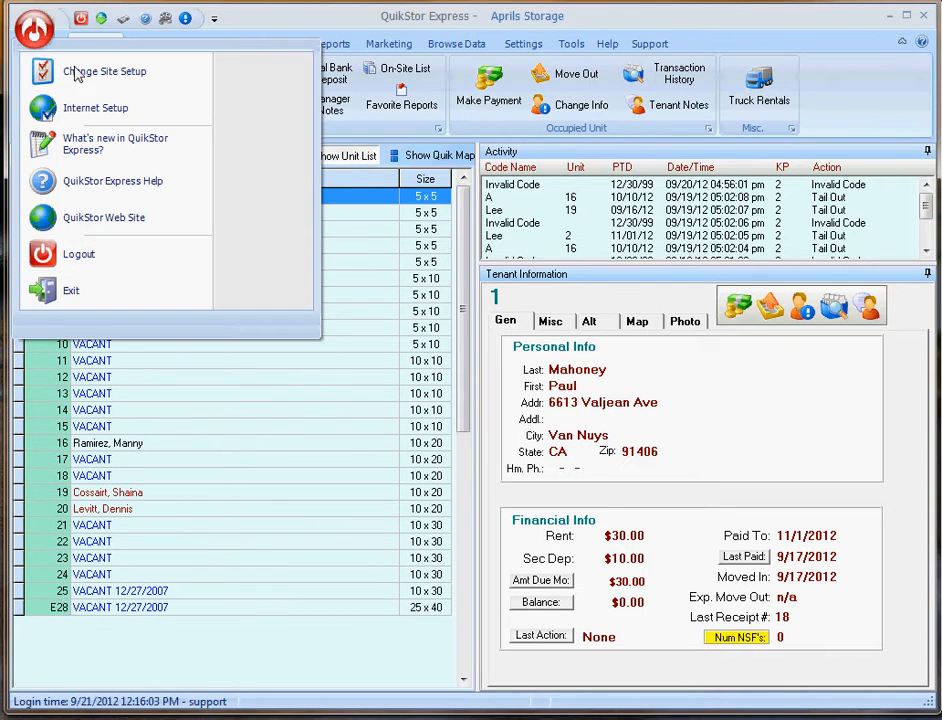
{"action": "left_click", "coordinate": [95, 108]}
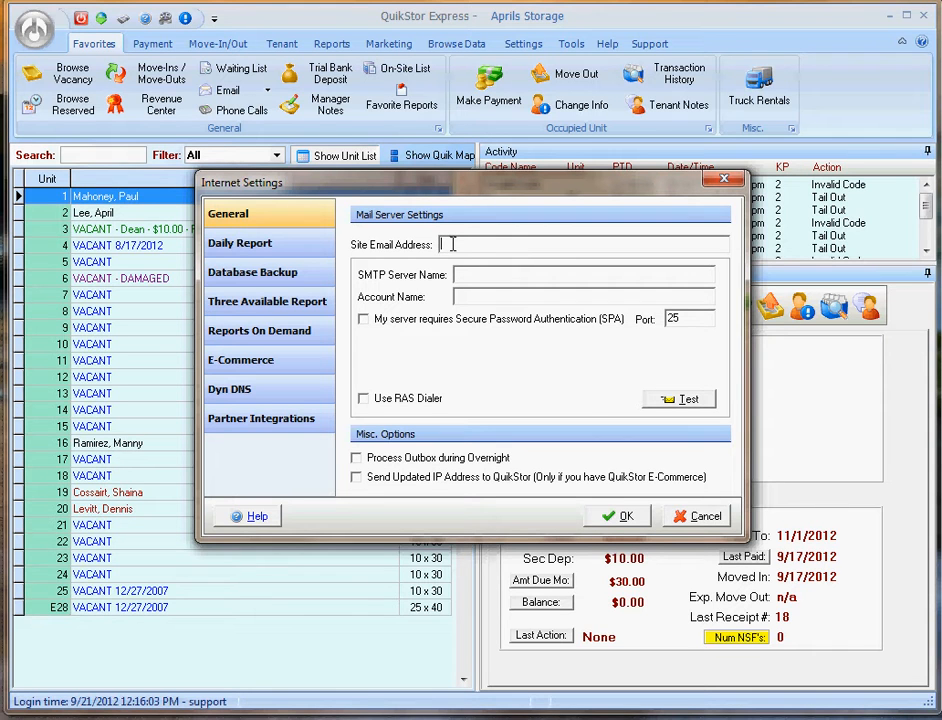
- Enter the quikstor Gmail address, smtp.gmail.com server and matching account name
{"action": "type", "text": "sub"}
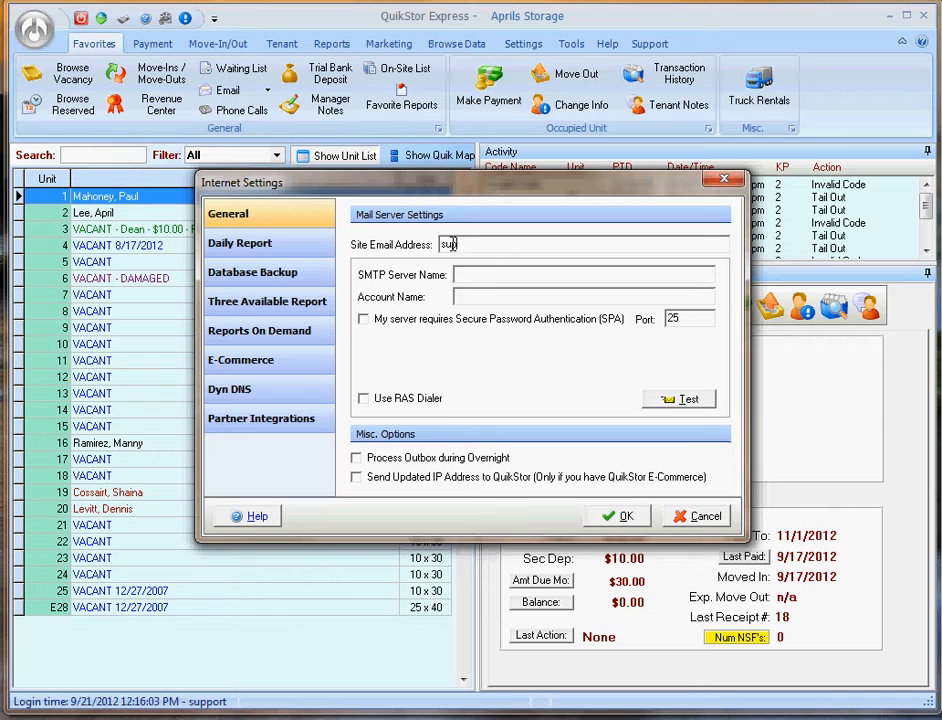
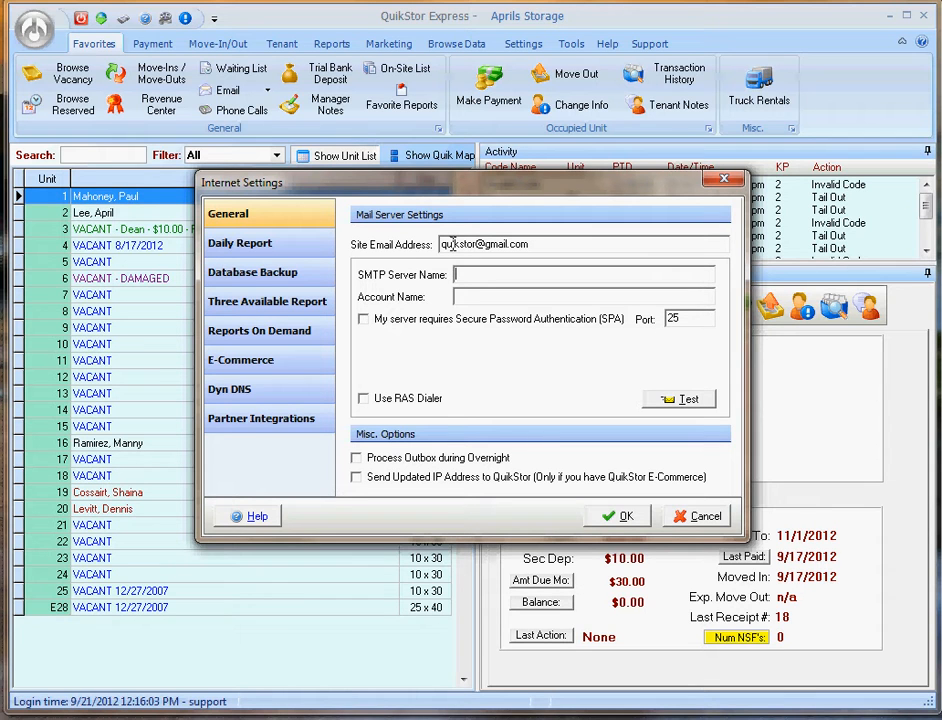
{"action": "type", "text": "smtp.gmail.com"}
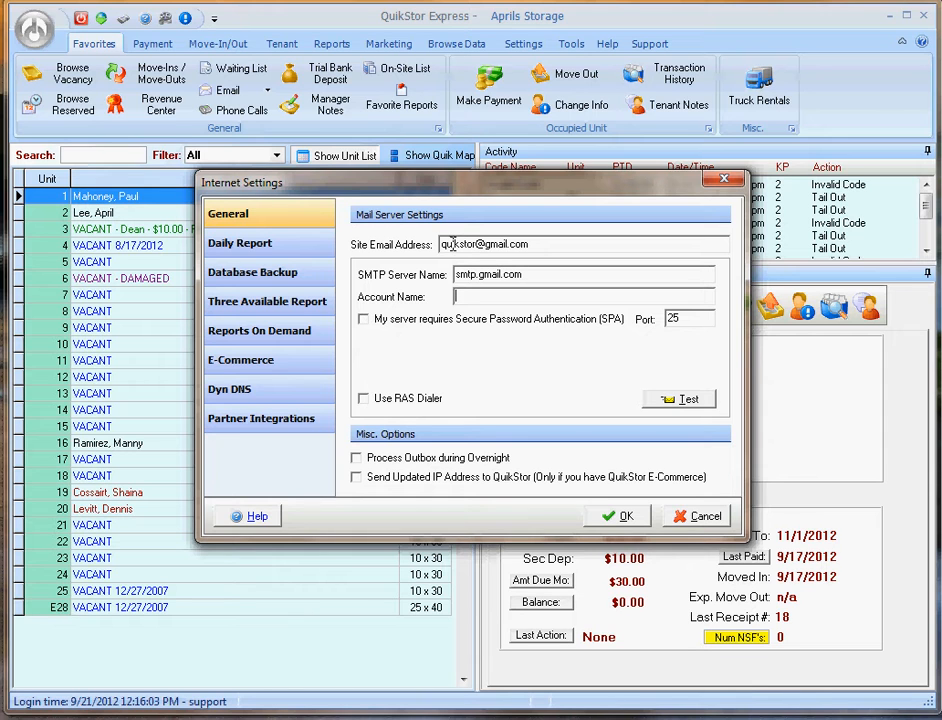
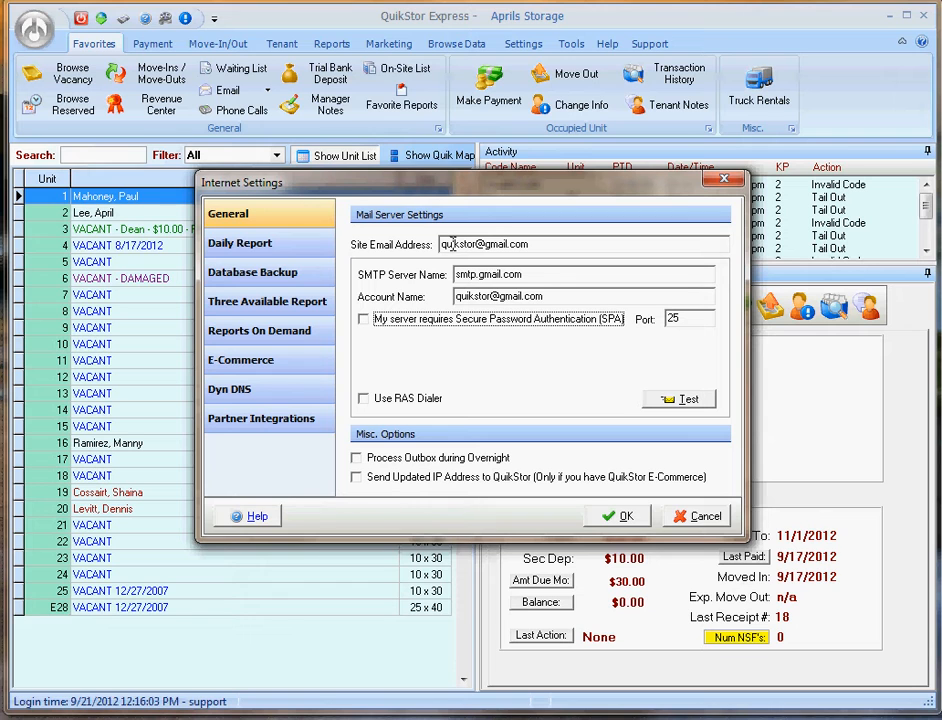
{"action": "mouse_move", "coordinate": [372, 328]}
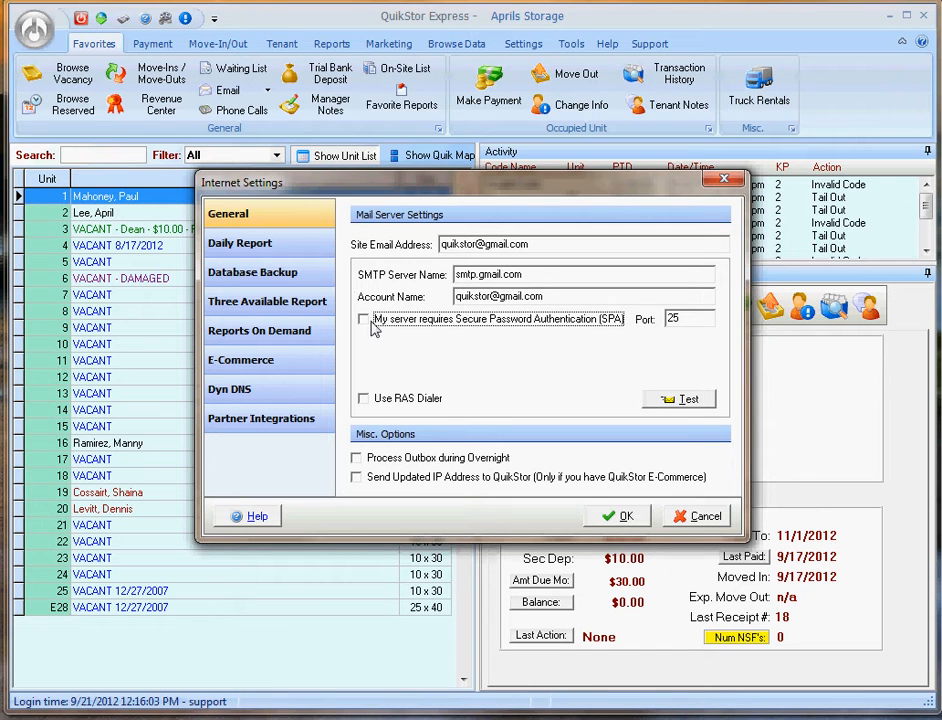
- Enable SPA, set port 465, enter the password and enable secure logon
{"action": "left_click", "coordinate": [363, 318]}
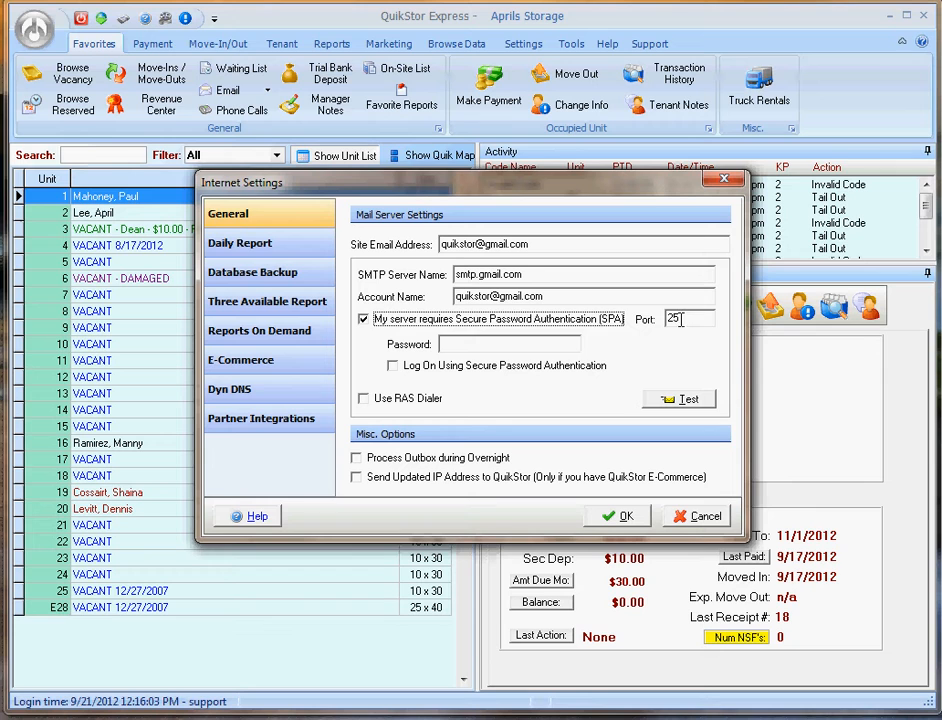
{"action": "type", "text": "46"}
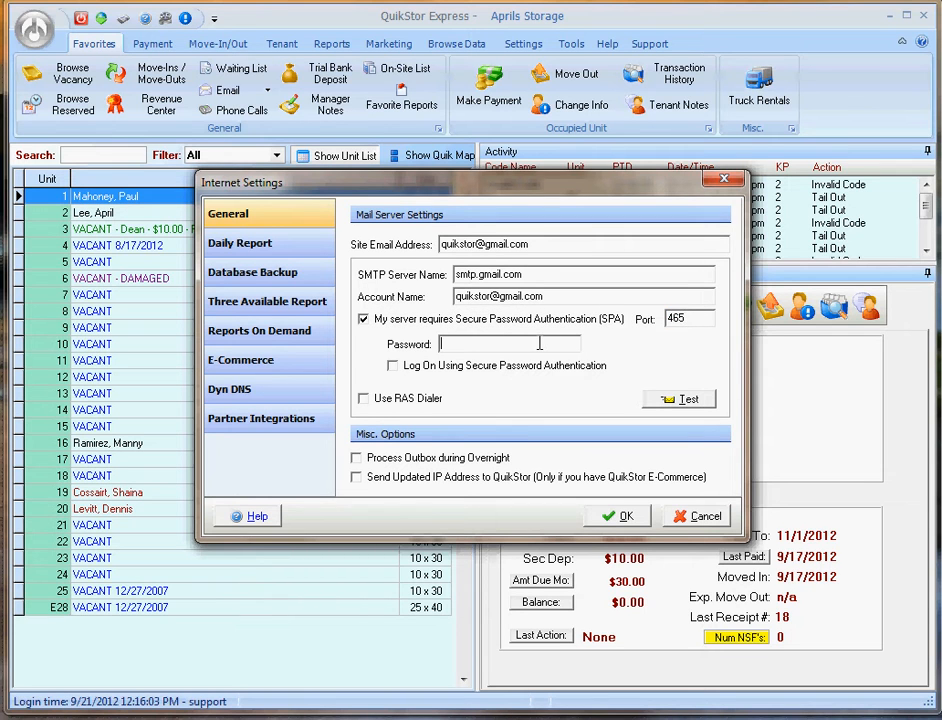
{"action": "type", "text": "password"}
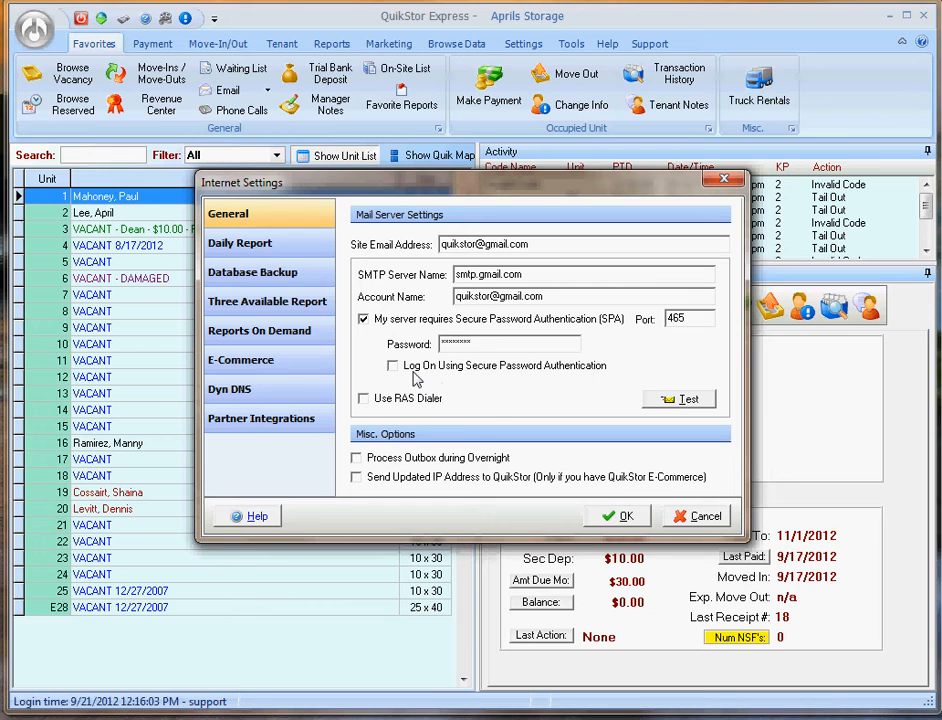
{"action": "left_click", "coordinate": [392, 365]}
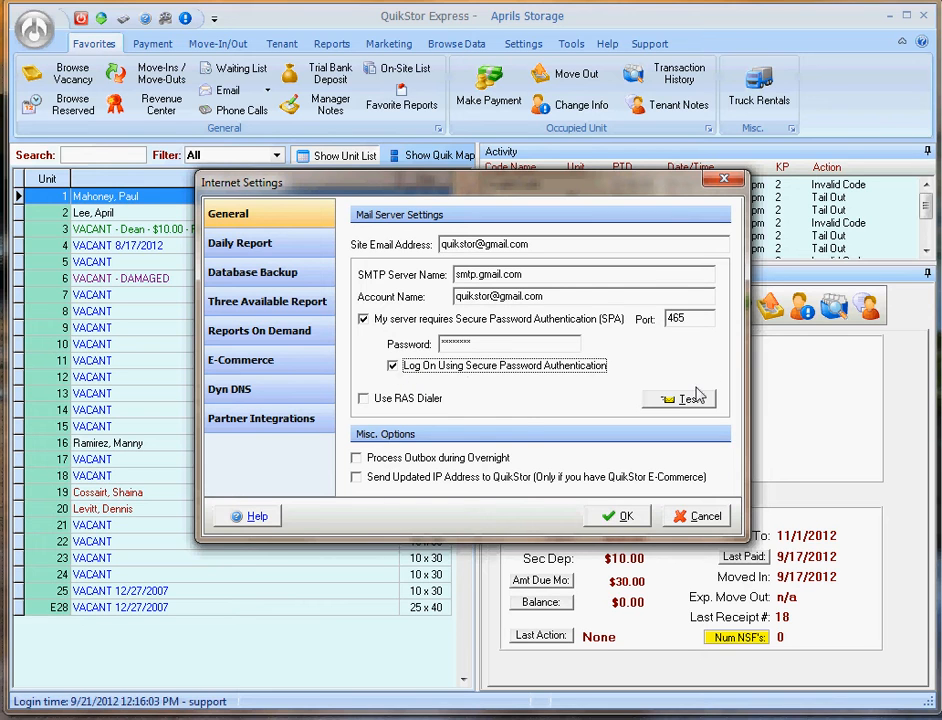
- Send a test email and dismiss the 'Test message has sent' notice
{"action": "left_click", "coordinate": [690, 398]}
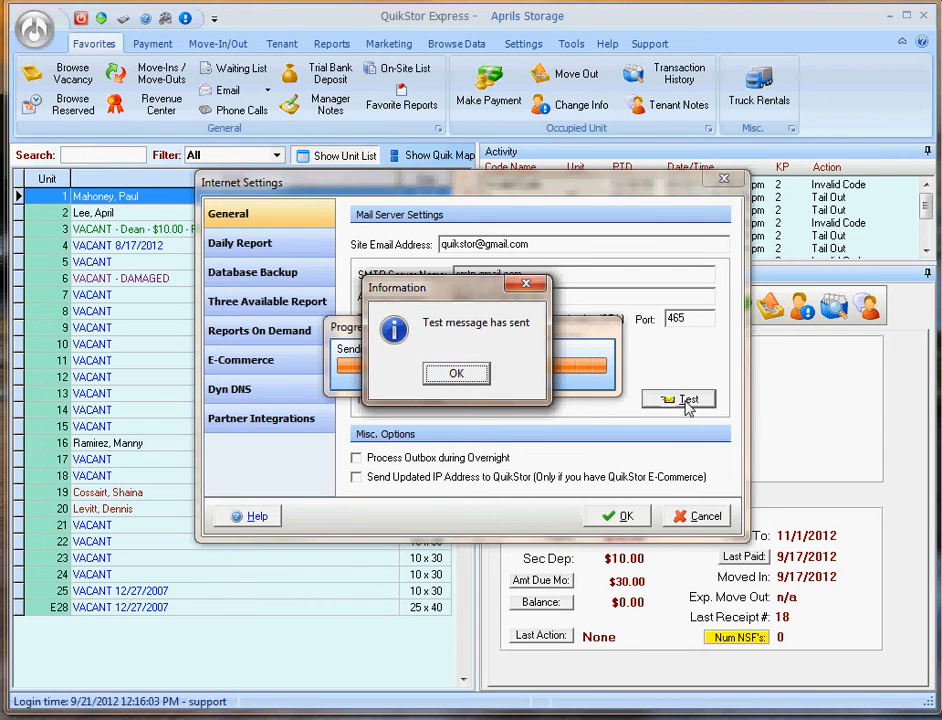
{"action": "mouse_move", "coordinate": [520, 336]}
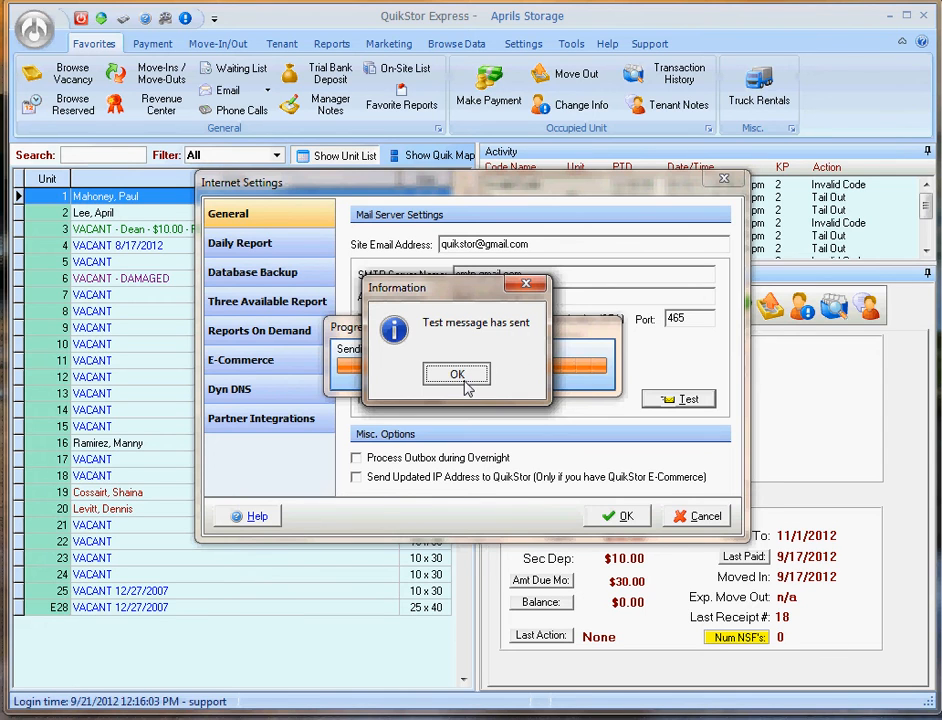
{"action": "left_click", "coordinate": [457, 374]}
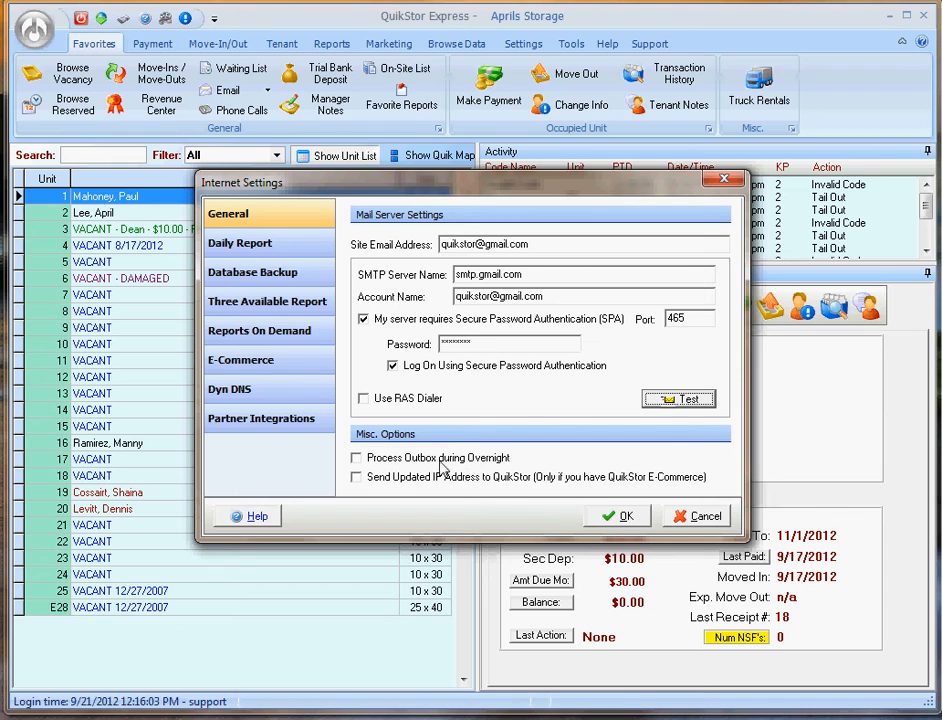
{"action": "mouse_move", "coordinate": [460, 467]}
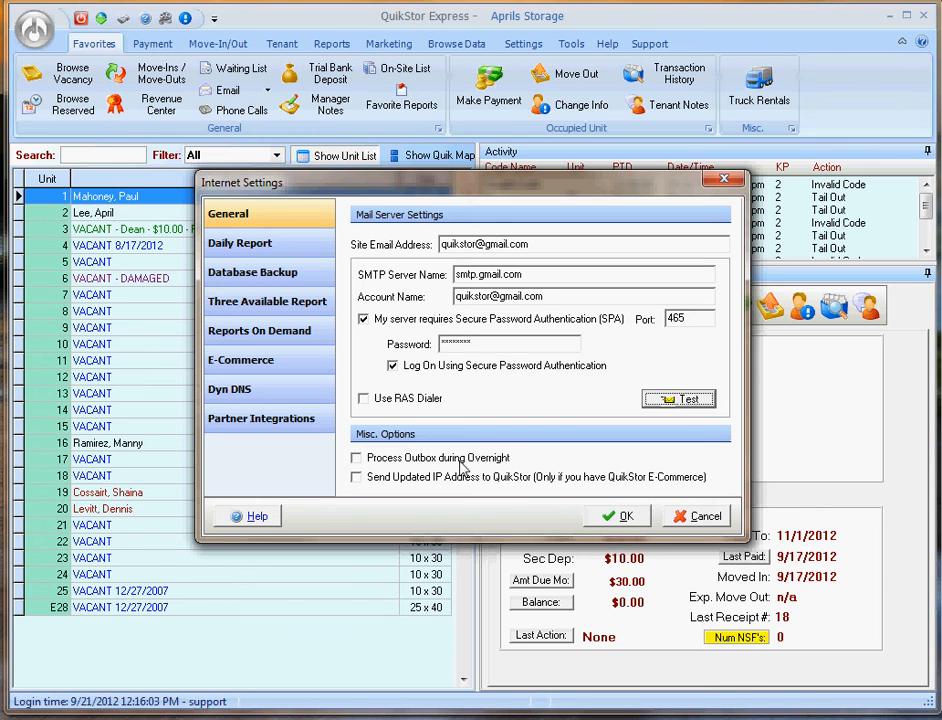
{"action": "mouse_move", "coordinate": [372, 470]}
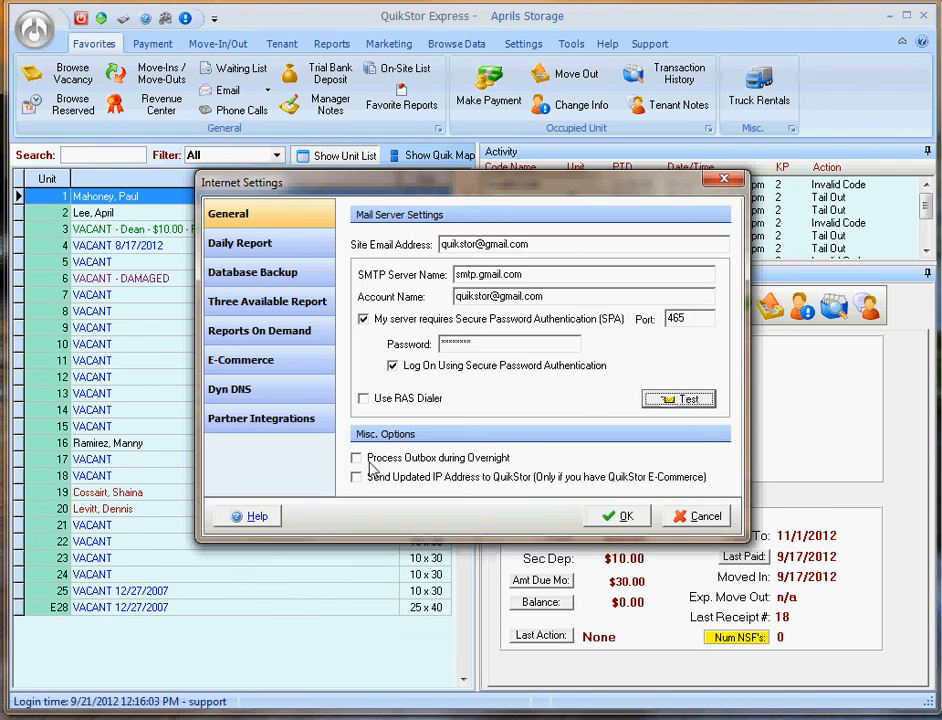
- Enable 'Process Outbox during Overnight' and save the Internet Settings with OK
{"action": "left_click", "coordinate": [356, 457]}
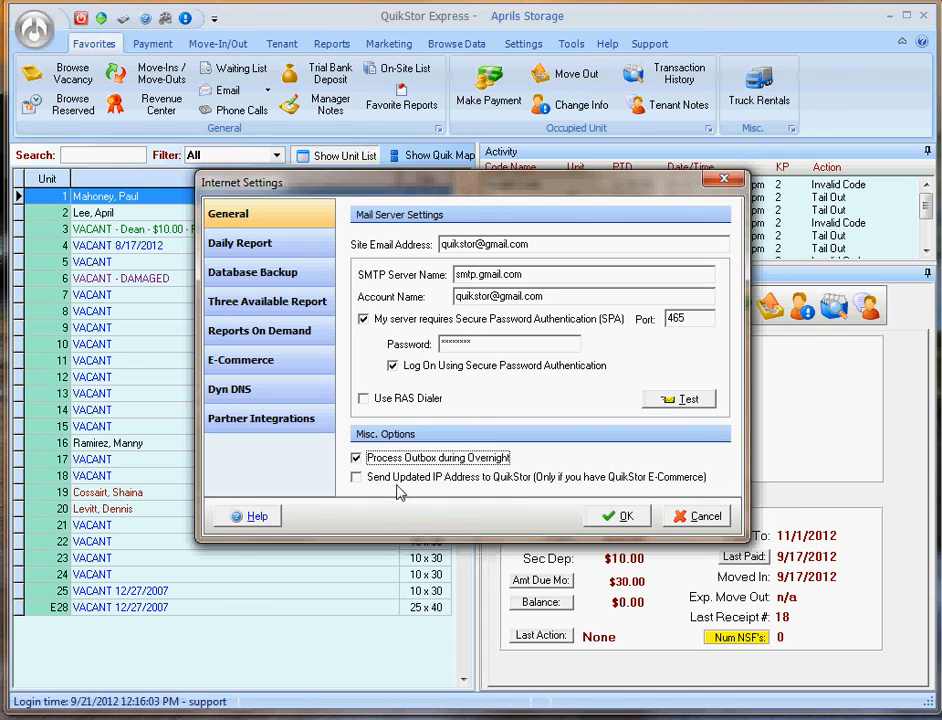
{"action": "mouse_move", "coordinate": [470, 476]}
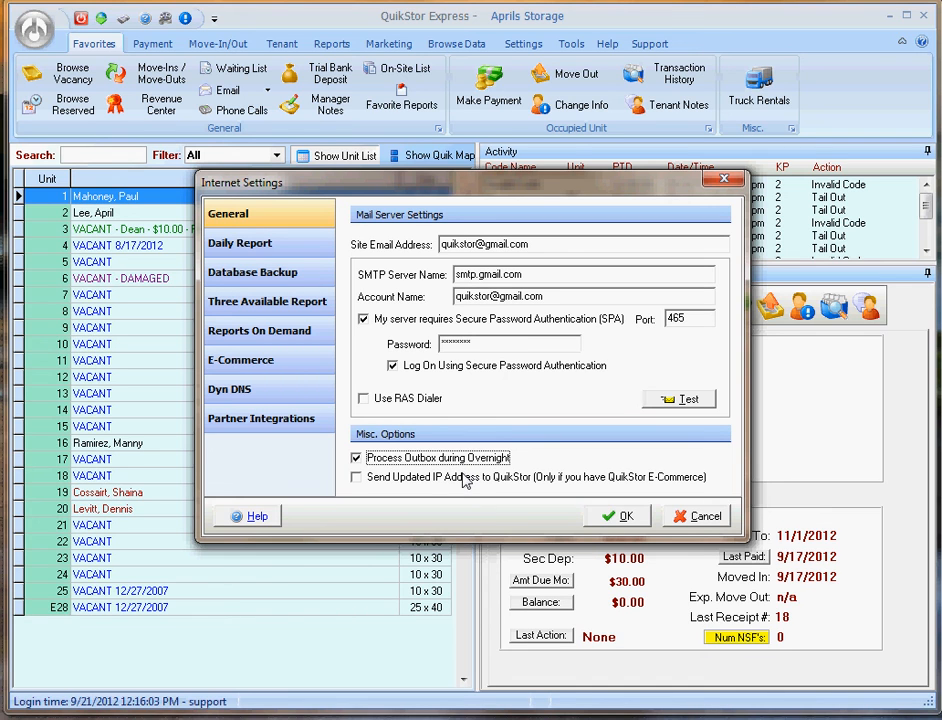
{"action": "mouse_move", "coordinate": [472, 476]}
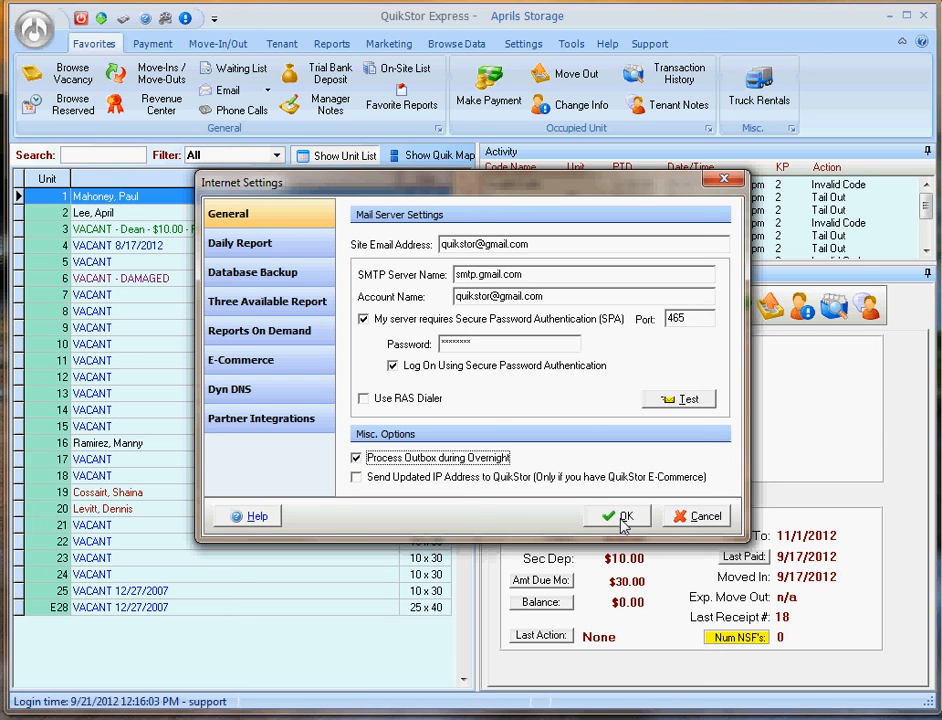
{"action": "left_click", "coordinate": [618, 515]}
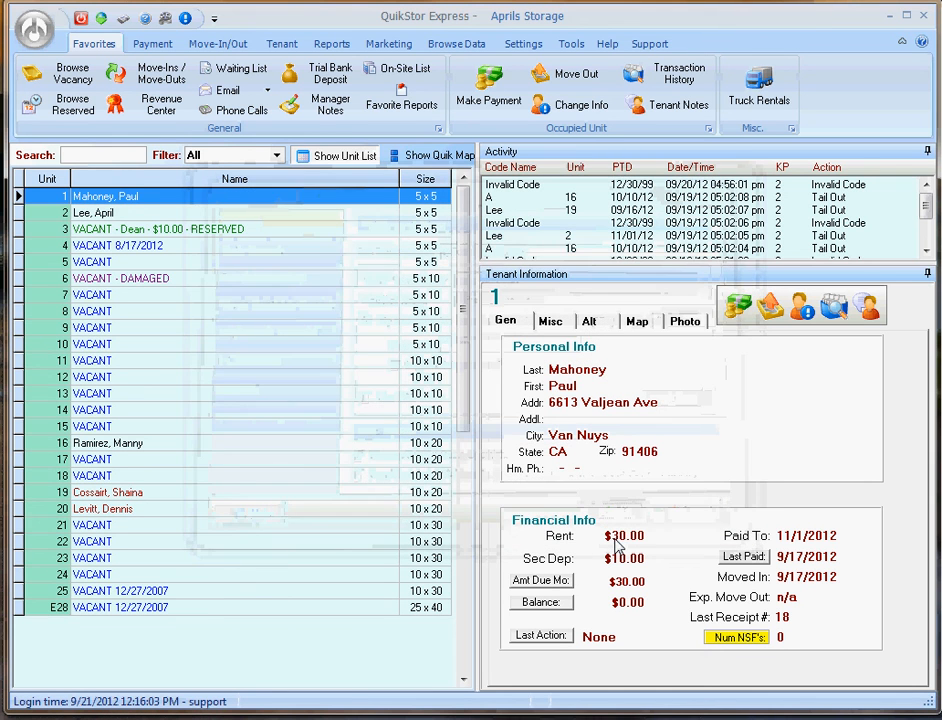